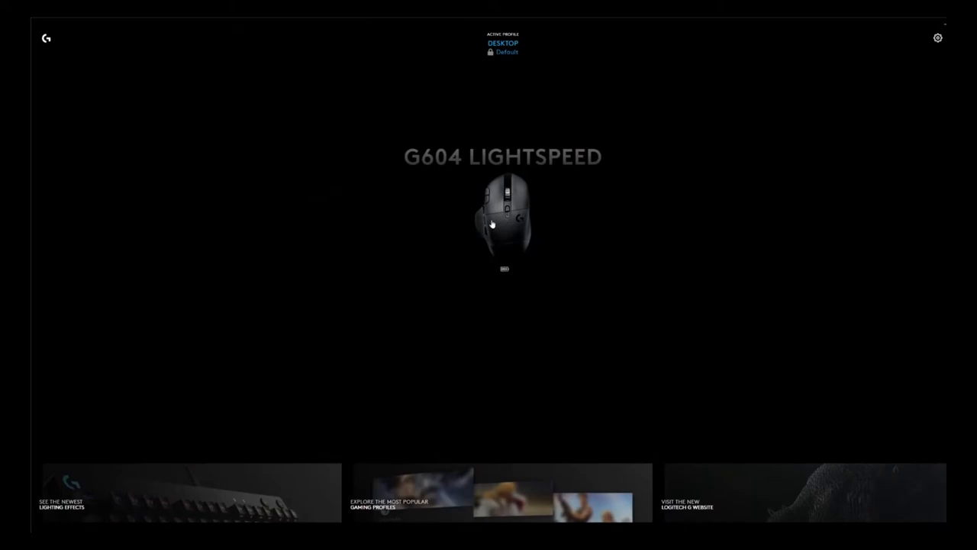
{"action": "mouse_move", "coordinate": [511, 232]}
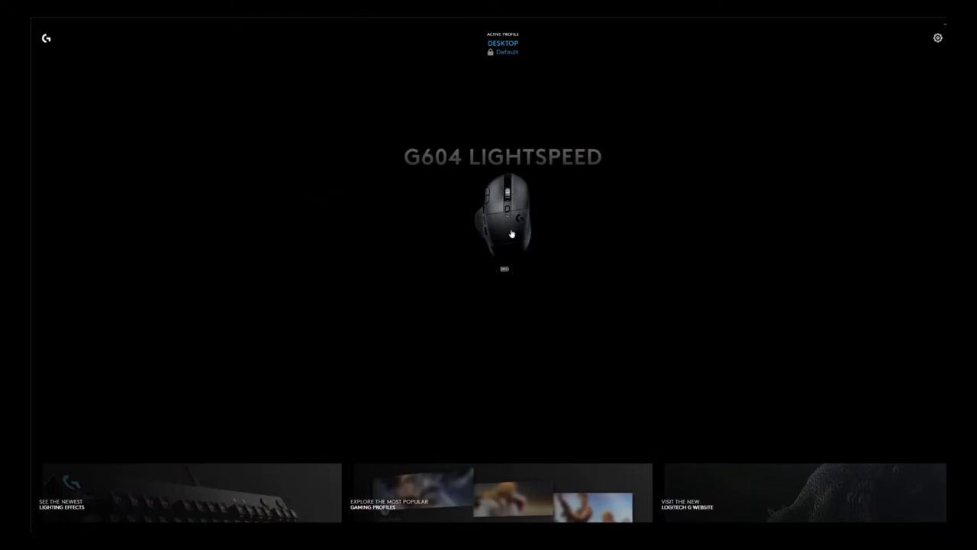
{"action": "mouse_move", "coordinate": [513, 241]}
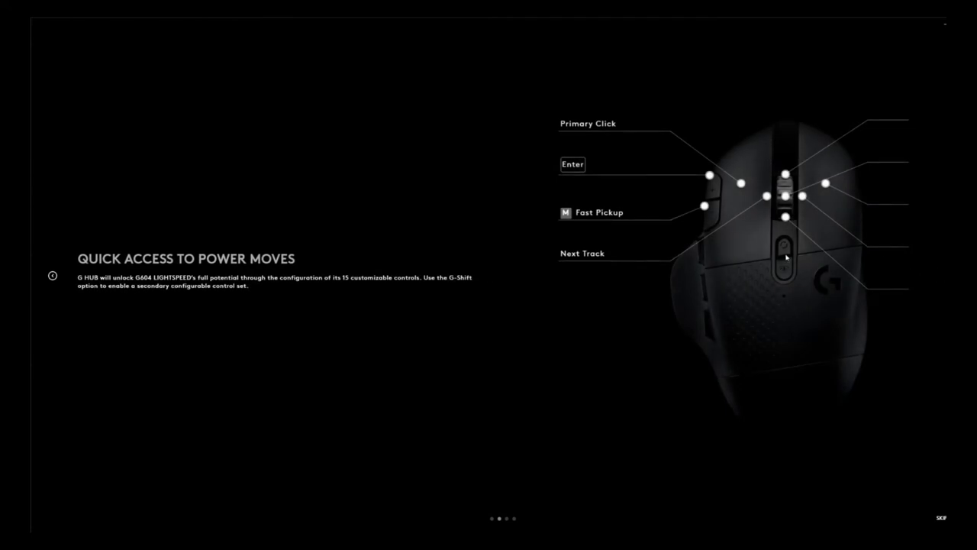
{"action": "mouse_move", "coordinate": [833, 177]}
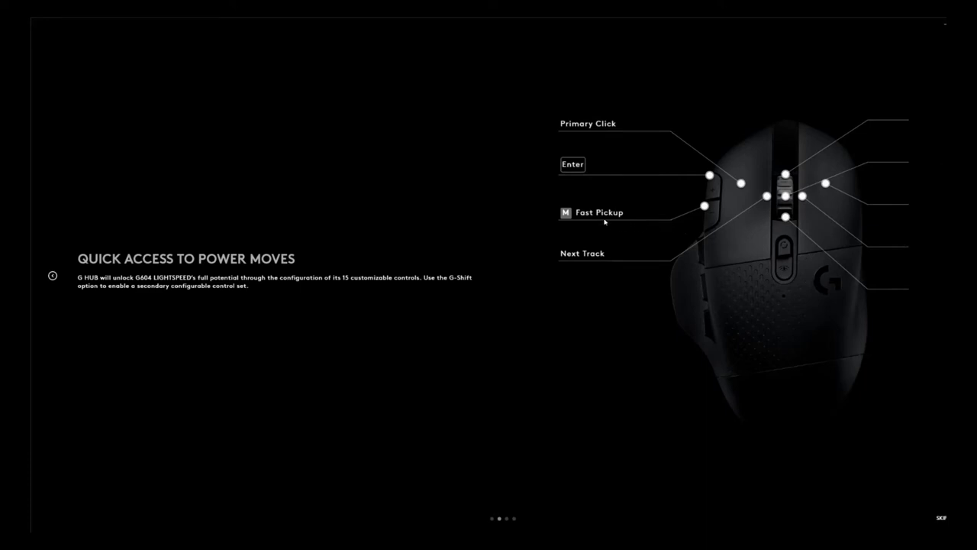
{"action": "mouse_move", "coordinate": [714, 195]}
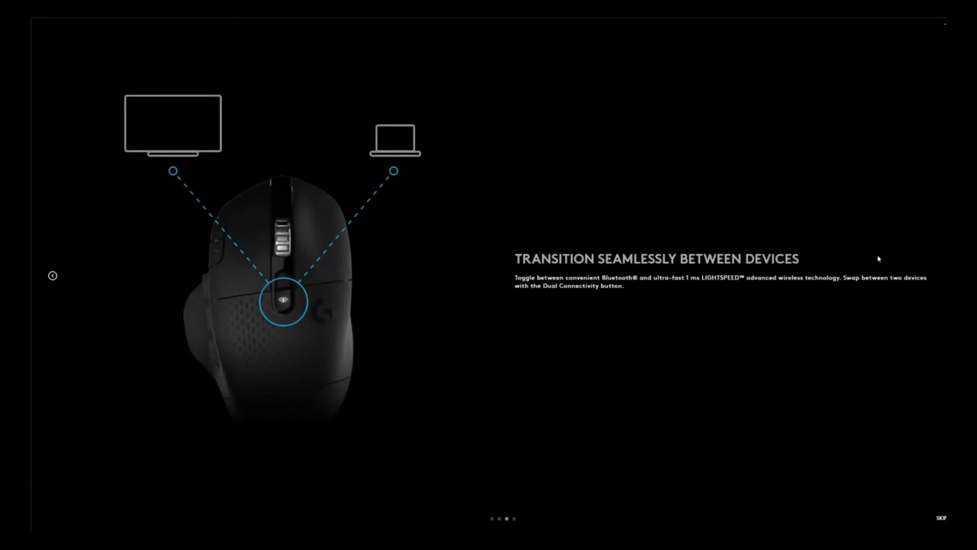
{"action": "mouse_move", "coordinate": [770, 269]}
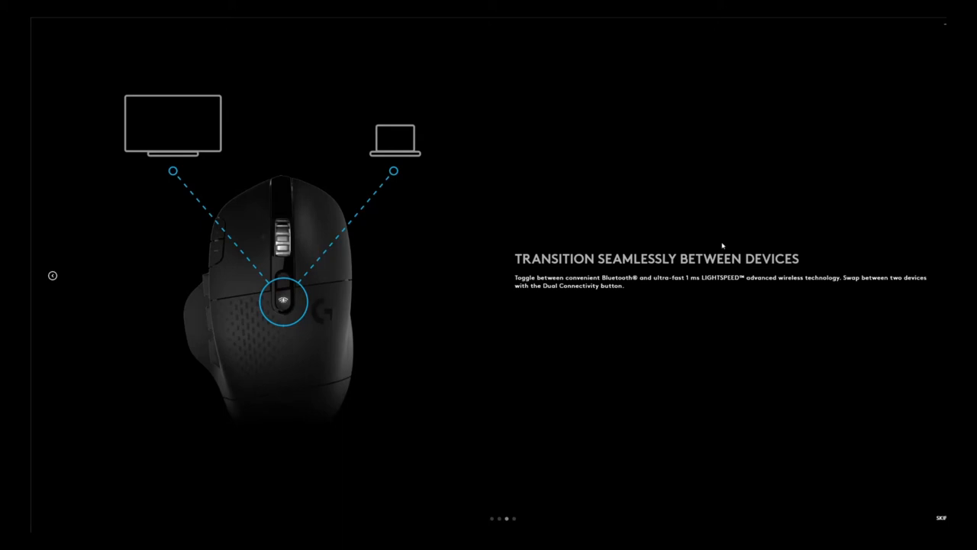
{"action": "mouse_move", "coordinate": [281, 305]}
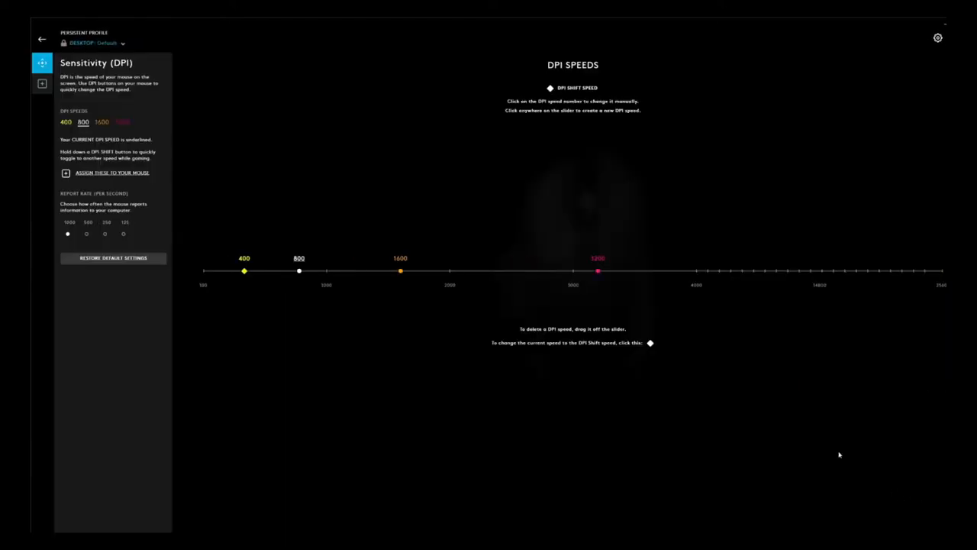
{"action": "mouse_move", "coordinate": [321, 290]}
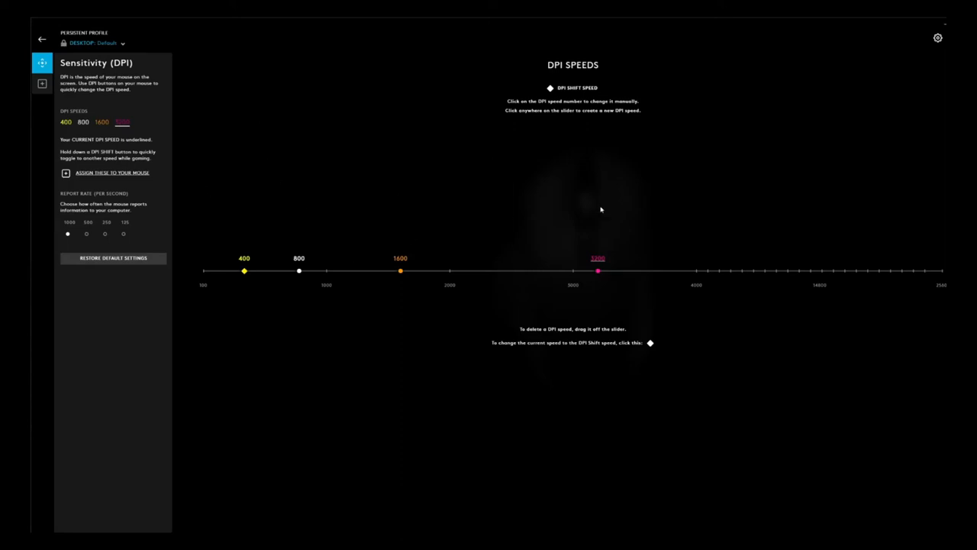
{"action": "mouse_move", "coordinate": [304, 205]}
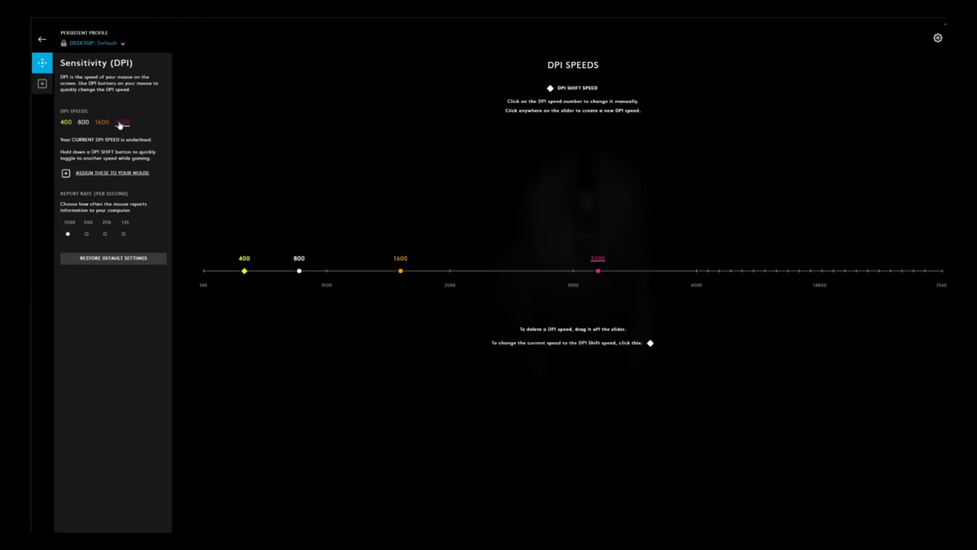
{"action": "mouse_move", "coordinate": [114, 165]}
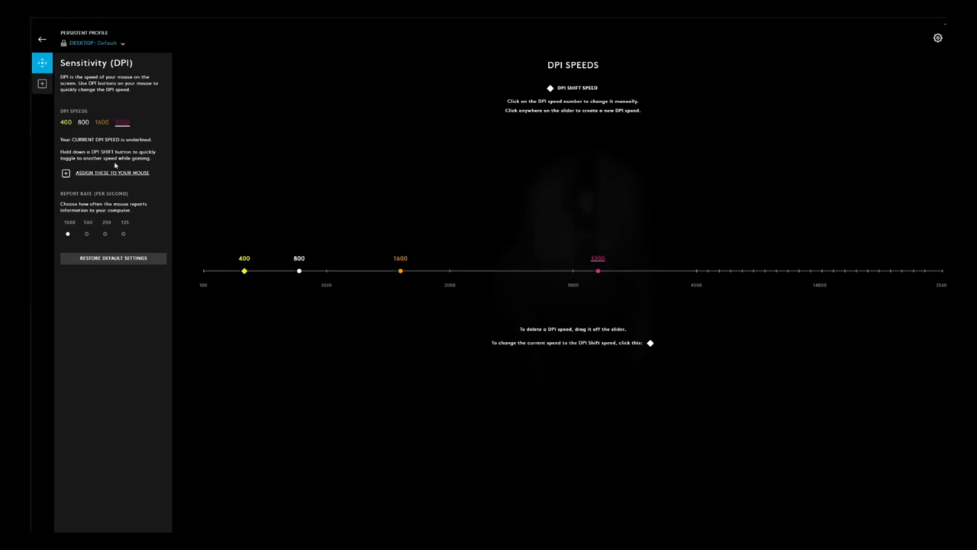
{"action": "mouse_move", "coordinate": [107, 215]}
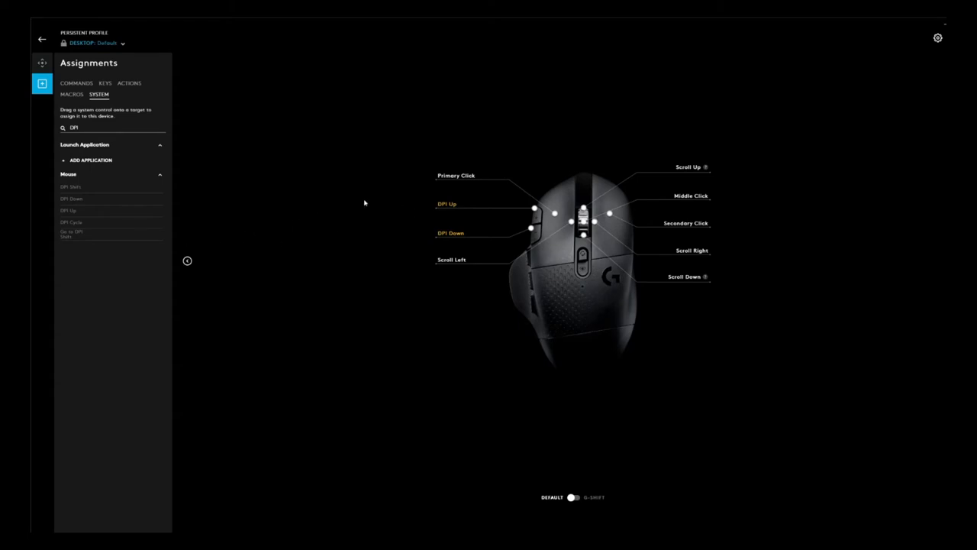
{"action": "mouse_move", "coordinate": [327, 333]}
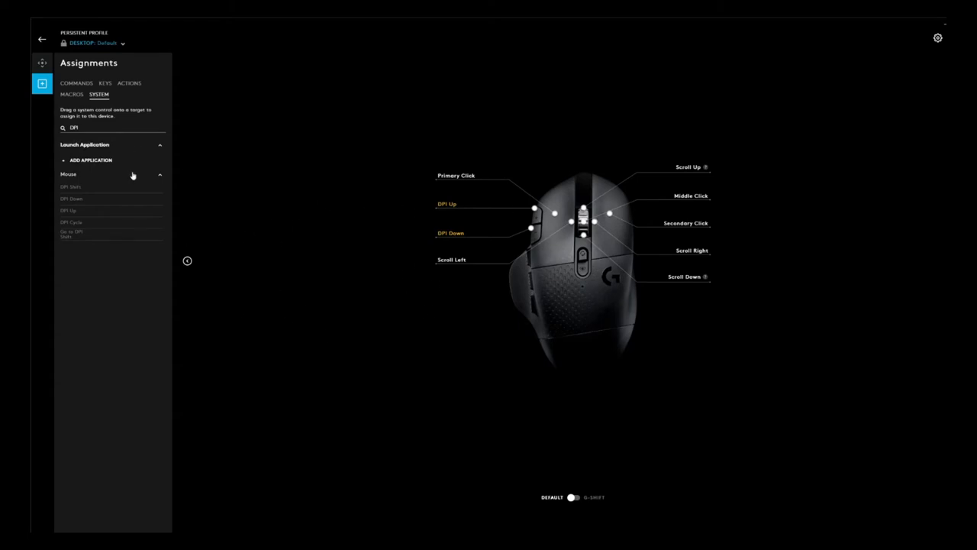
Assign the keyboard key R from the Commands list to the G604's side DPI Shift button.
{"action": "left_click", "coordinate": [76, 82]}
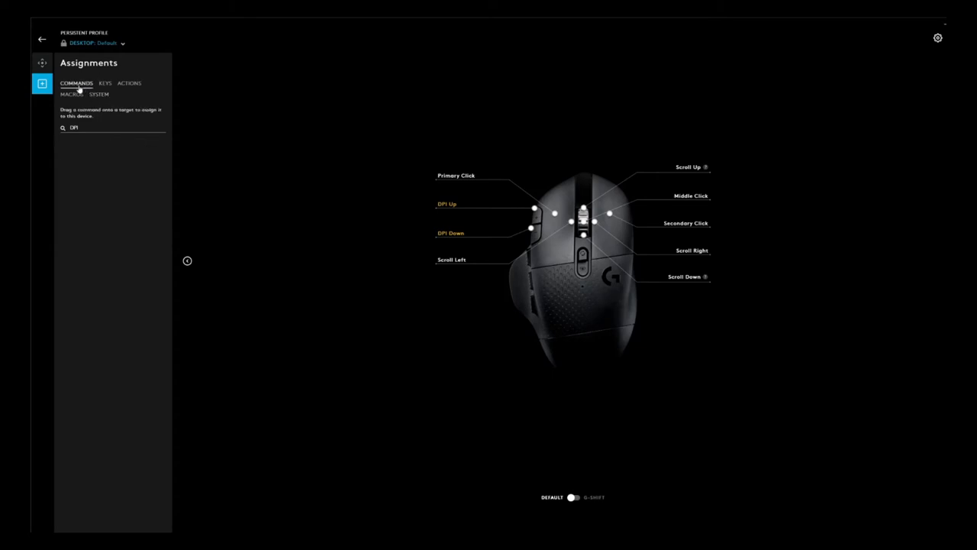
{"action": "mouse_move", "coordinate": [718, 455]}
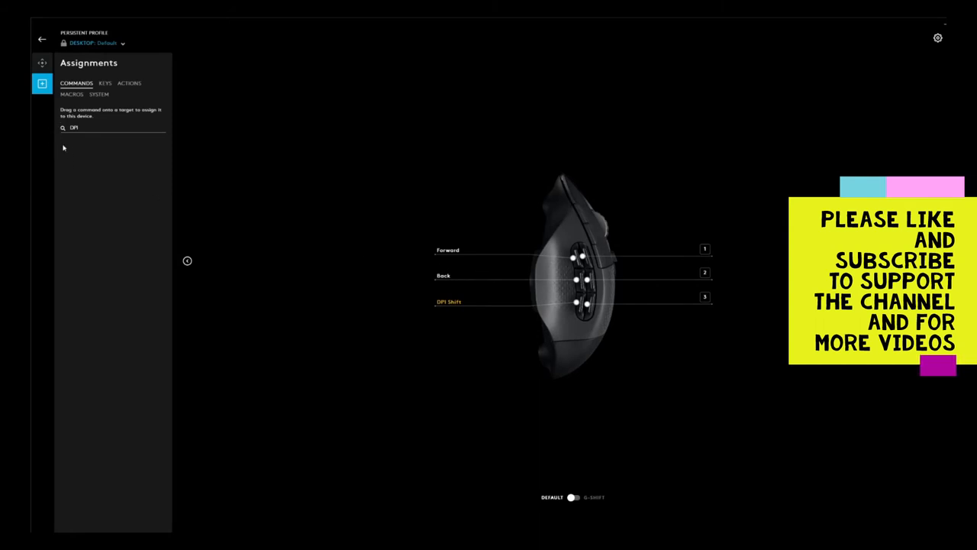
{"action": "mouse_move", "coordinate": [467, 275]}
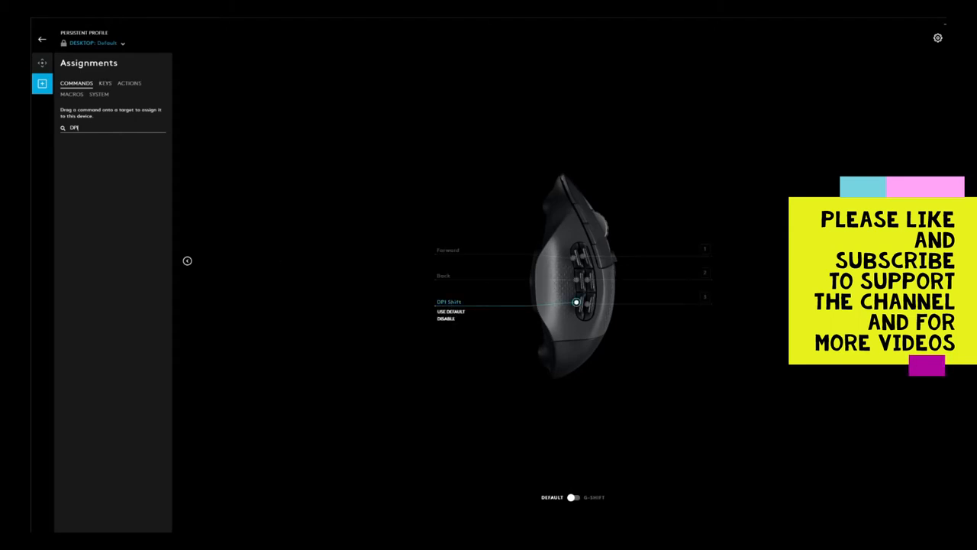
{"action": "left_click", "coordinate": [103, 82]}
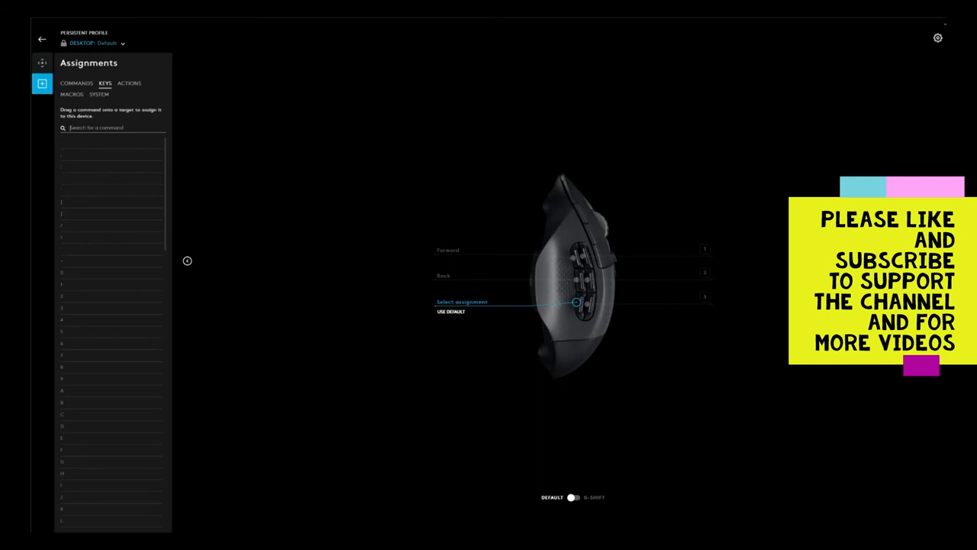
{"action": "type", "text": "r"}
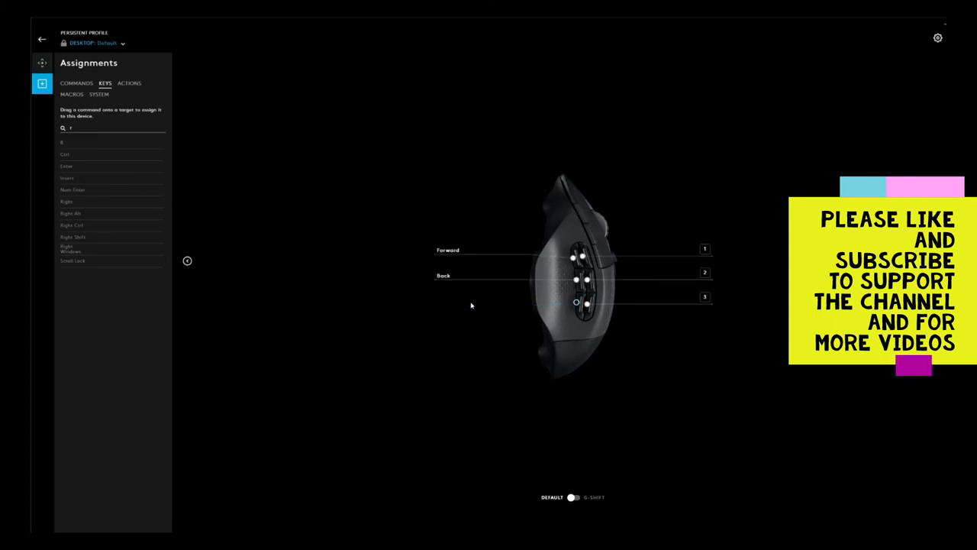
{"action": "left_click", "coordinate": [576, 302]}
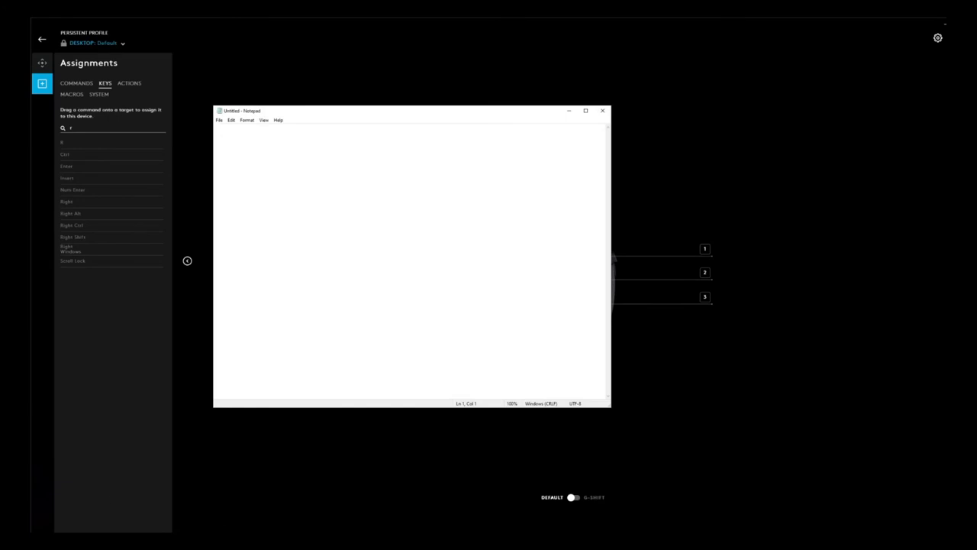
Test the remapped button by typing a row of r's in Notepad, then close the note without saving.
{"action": "type", "text": "rrrrrrr"}
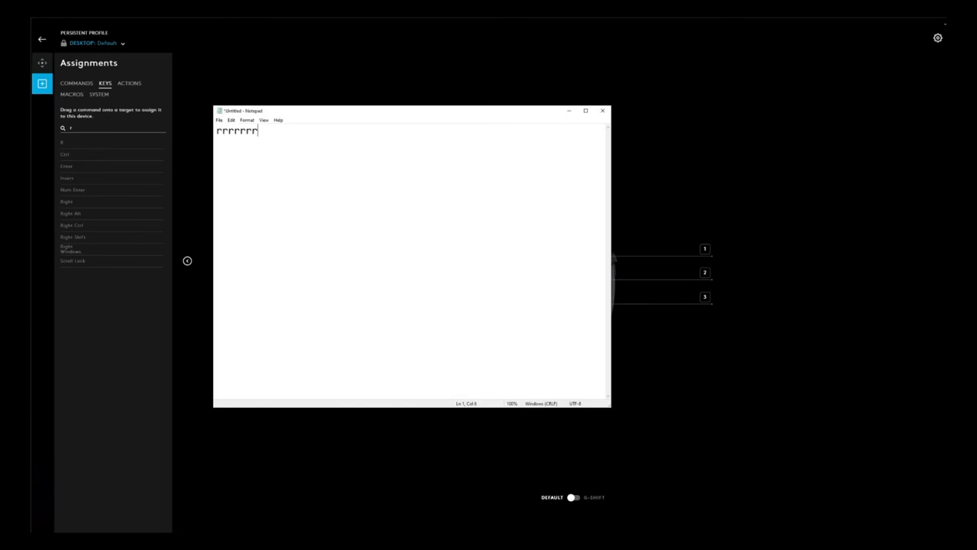
{"action": "type", "text": "rrr"}
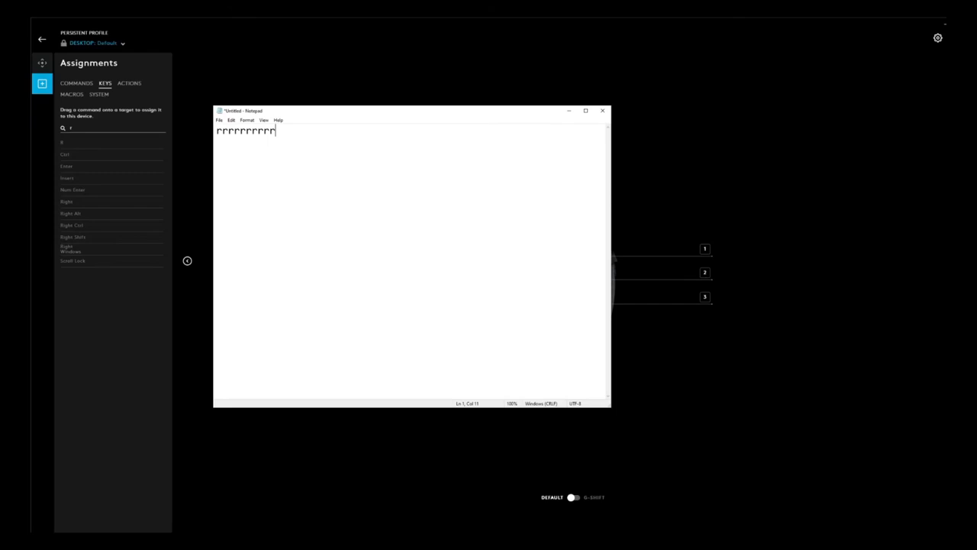
{"action": "mouse_move", "coordinate": [562, 97]}
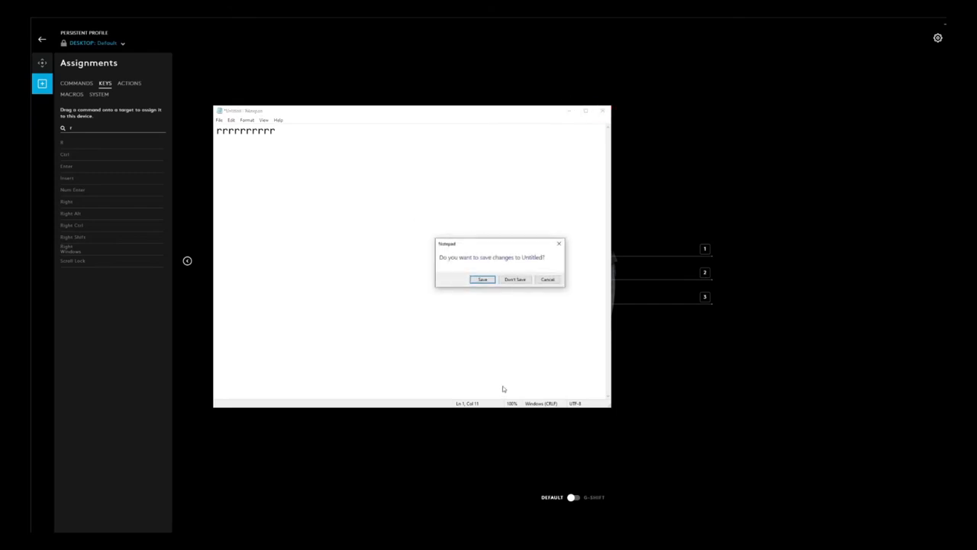
{"action": "left_click", "coordinate": [516, 278]}
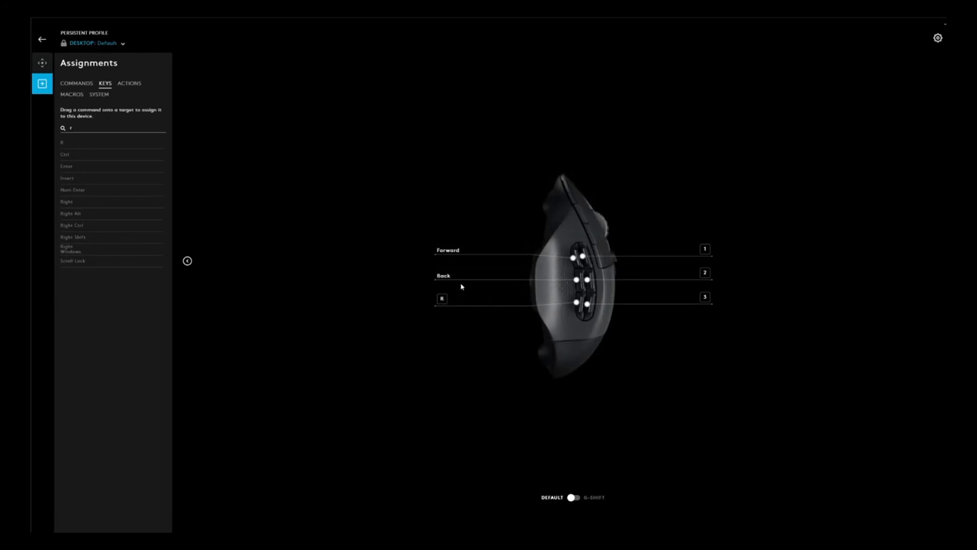
{"action": "mouse_move", "coordinate": [485, 266]}
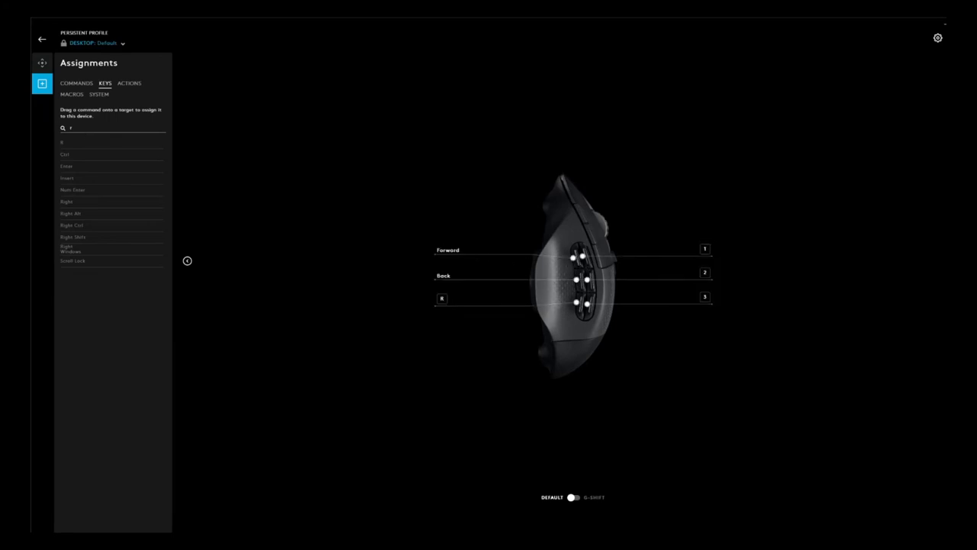
{"action": "mouse_move", "coordinate": [553, 265]}
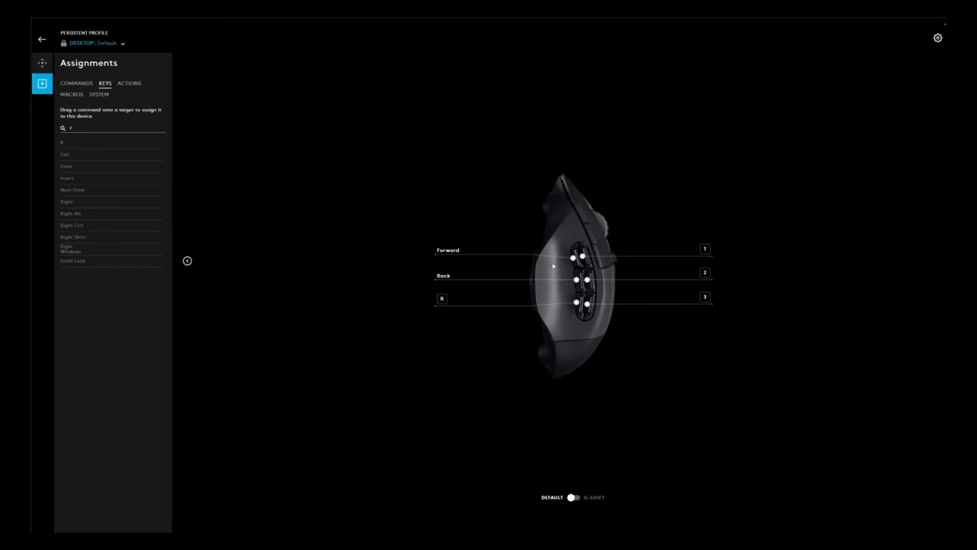
{"action": "mouse_move", "coordinate": [709, 302]}
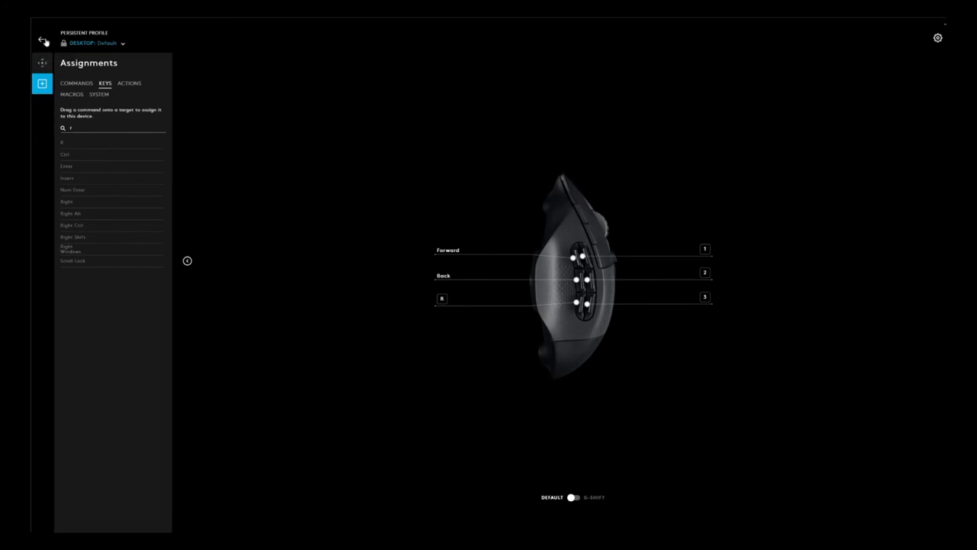
From the G HUB home, reopen the G604 assignments and browse the Macros and System command lists.
{"action": "left_click", "coordinate": [42, 40]}
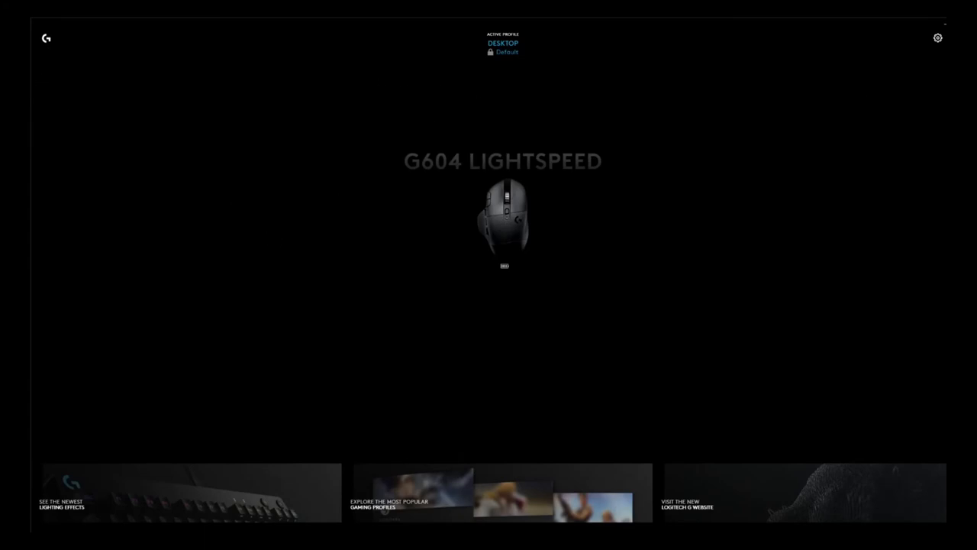
{"action": "mouse_move", "coordinate": [847, 64]}
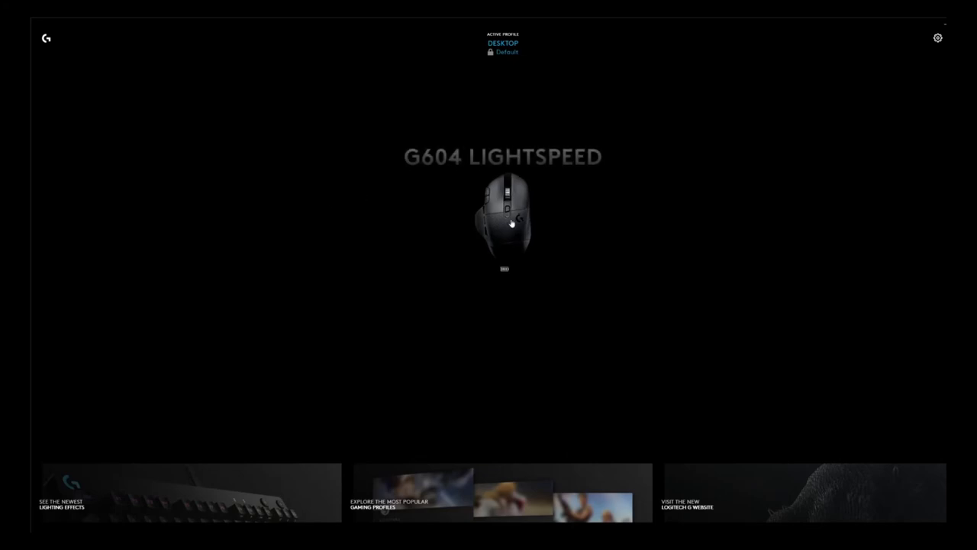
{"action": "left_click", "coordinate": [43, 82]}
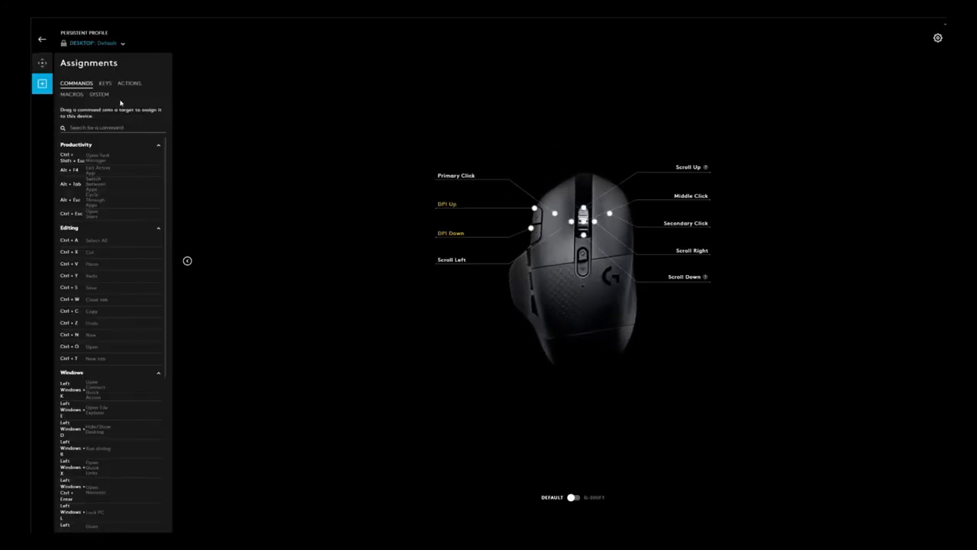
{"action": "left_click", "coordinate": [70, 95]}
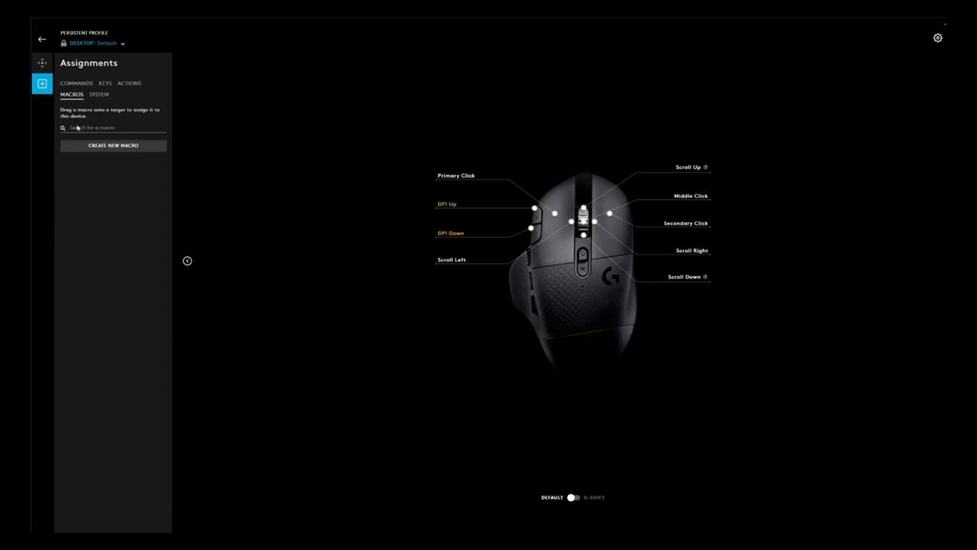
{"action": "left_click", "coordinate": [97, 94]}
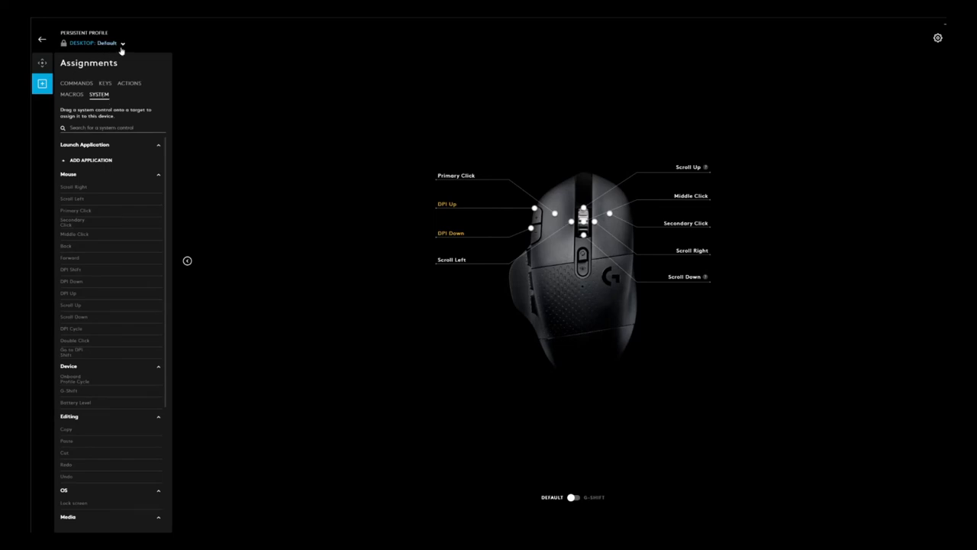
Leave the assignments view and return toward the G HUB home screen.
{"action": "left_click", "coordinate": [122, 43]}
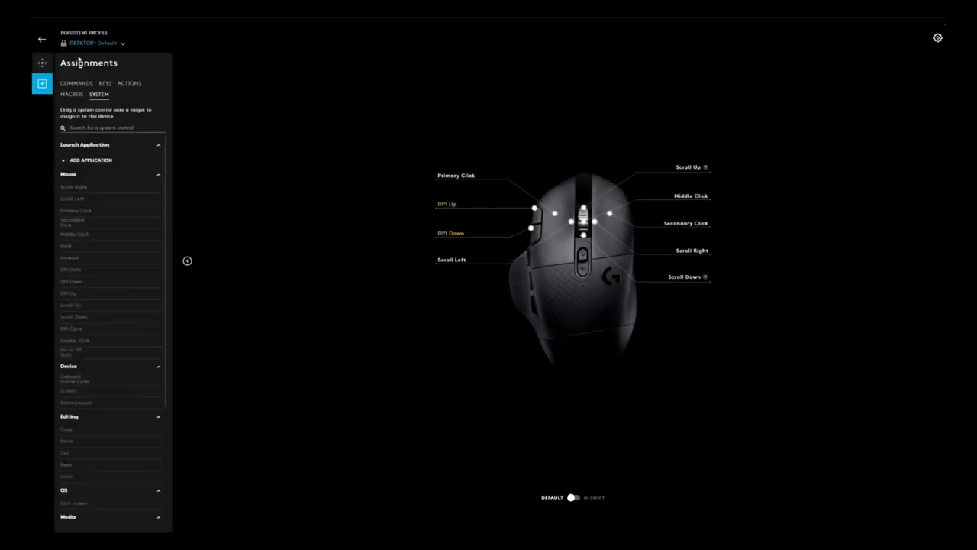
{"action": "left_click", "coordinate": [41, 38]}
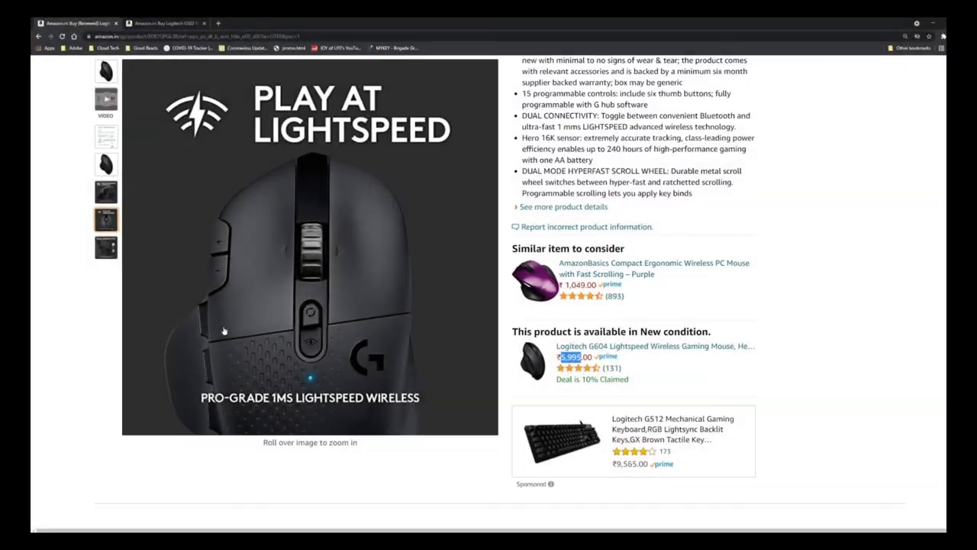
Show the renewed G604 Lightspeed listing's mouse photo and scroll down to its rating and product details.
{"action": "left_click", "coordinate": [107, 71]}
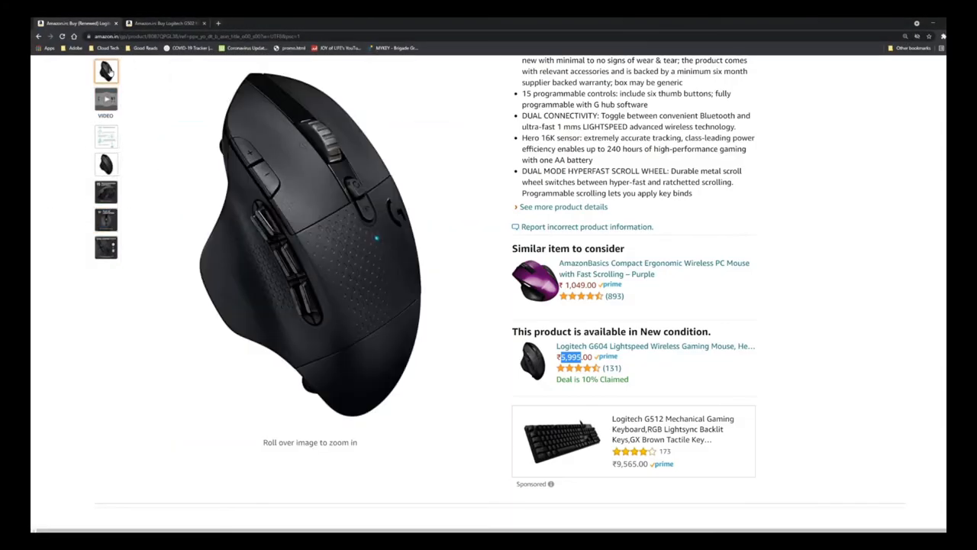
{"action": "mouse_move", "coordinate": [309, 229]}
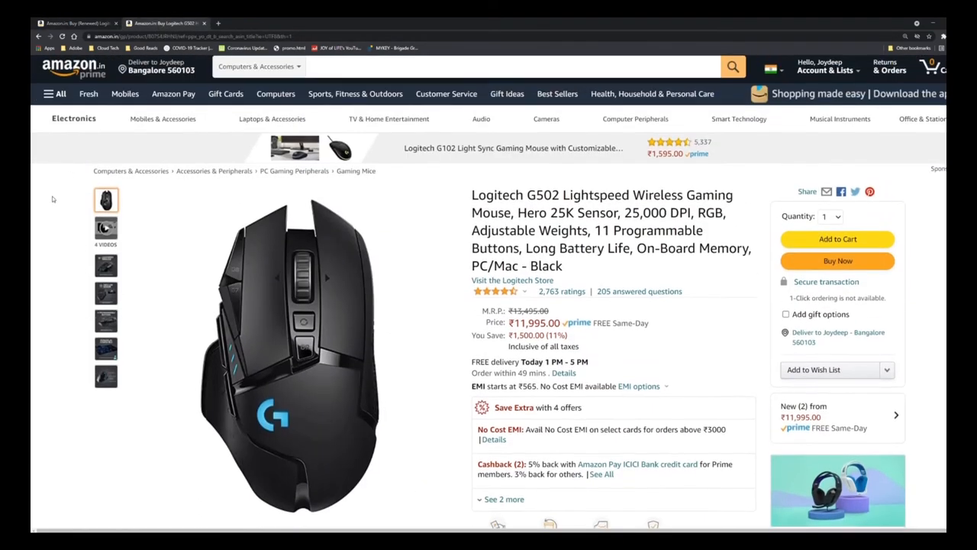
{"action": "mouse_move", "coordinate": [290, 351]}
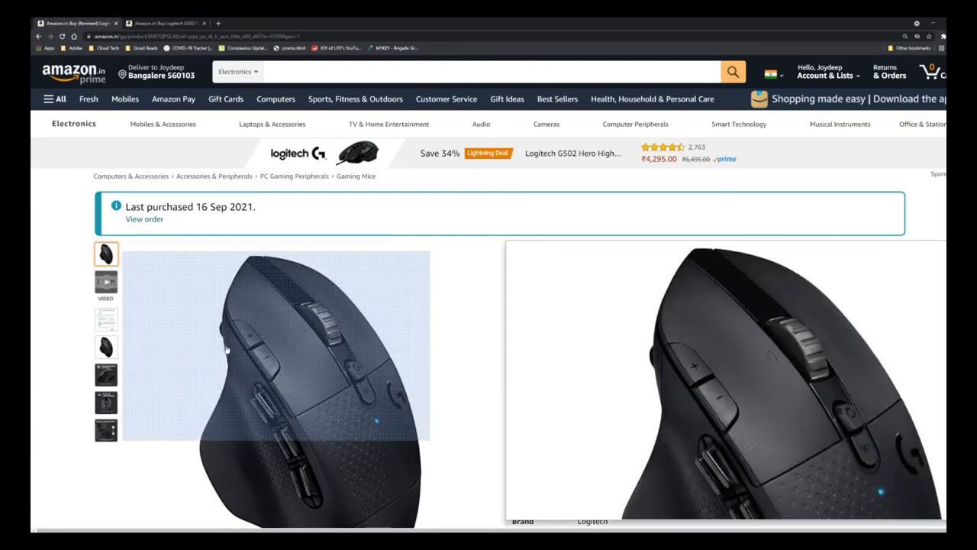
{"action": "scroll", "scroll_direction": "down", "scroll_amount": 3}
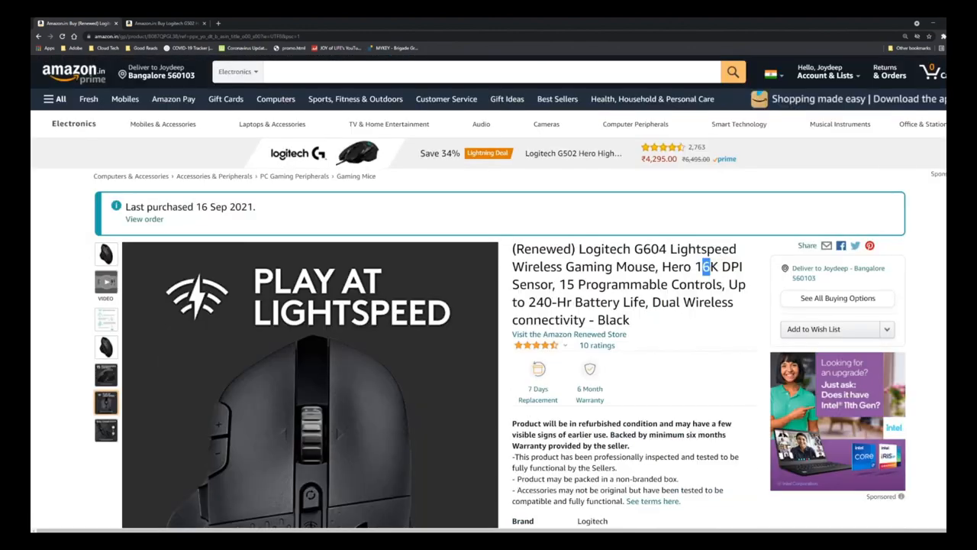
{"action": "left_click", "coordinate": [107, 253]}
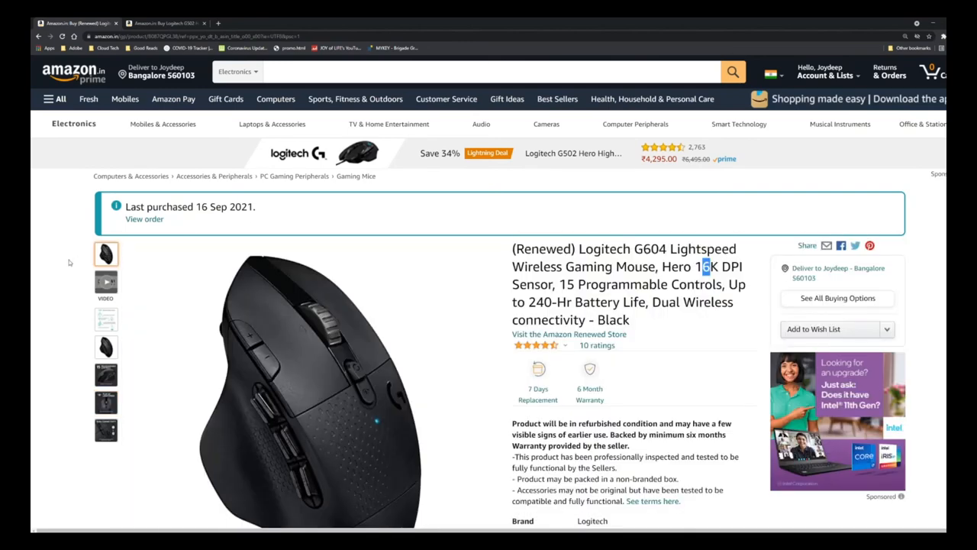
{"action": "scroll", "scroll_direction": "down", "scroll_amount": 3}
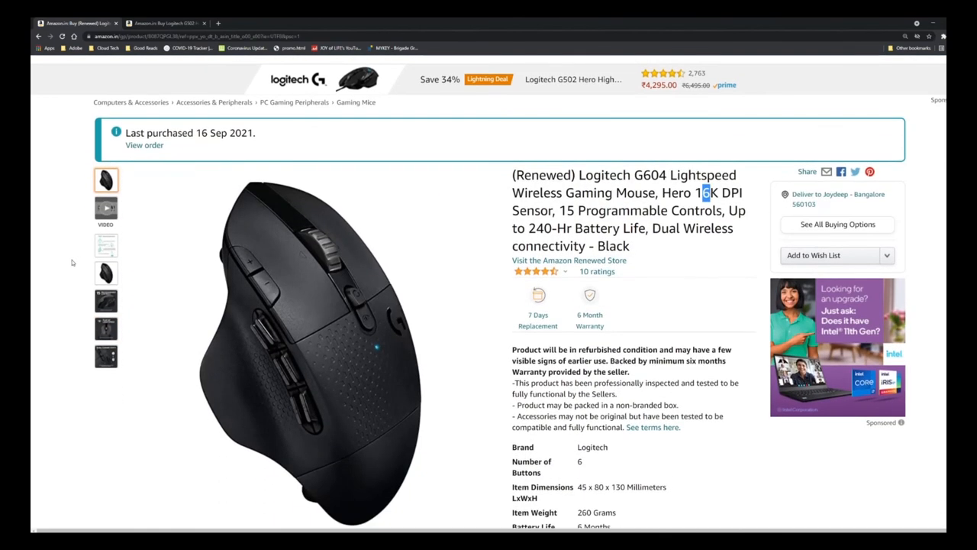
{"action": "scroll", "scroll_direction": "down", "scroll_amount": 3}
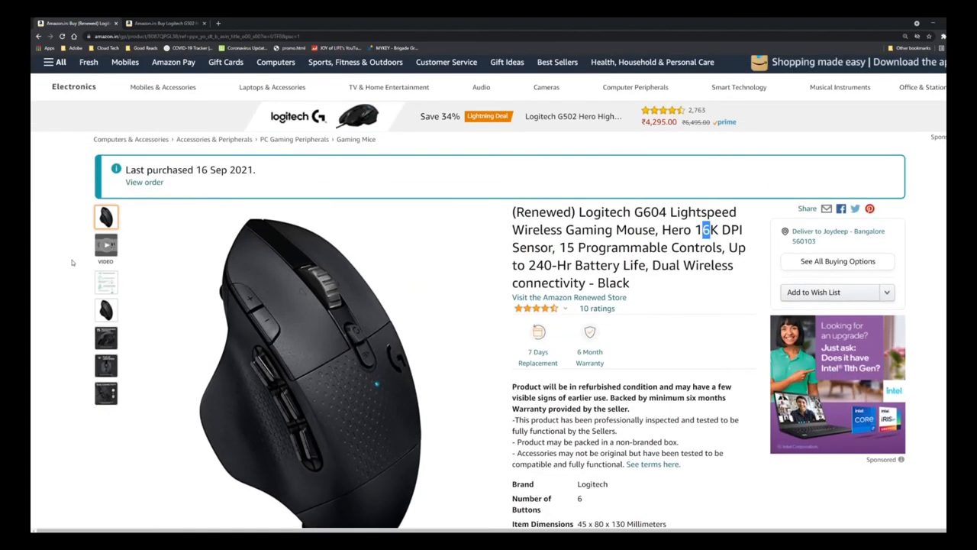
{"action": "scroll", "scroll_direction": "down", "scroll_amount": 3}
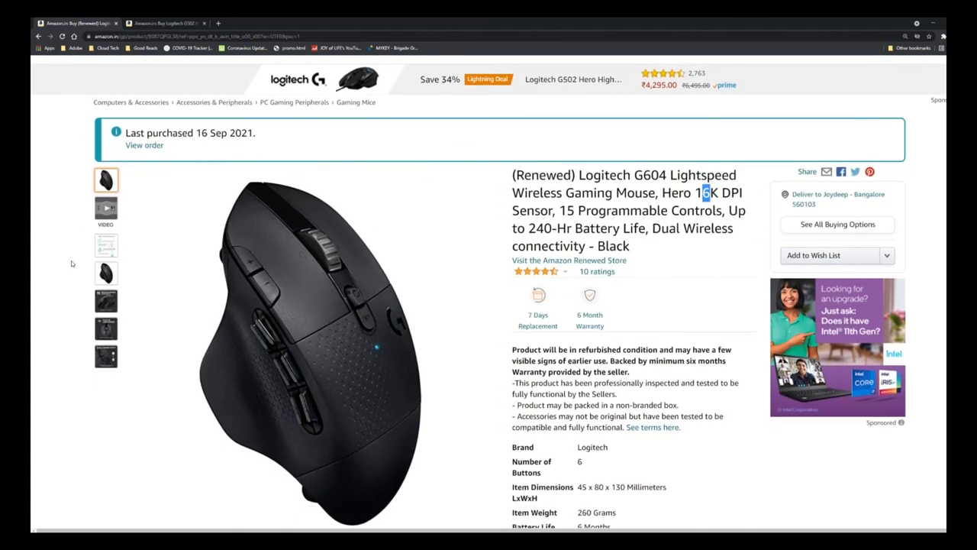